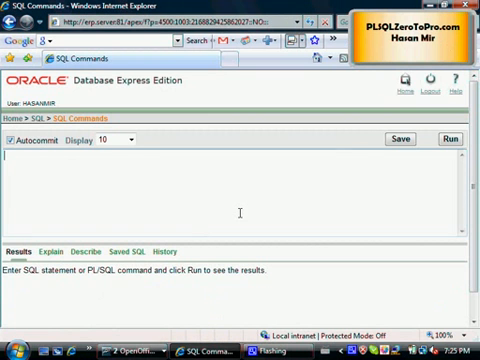
Write DECLARE v_score NUMBER; BEGIN v_score := :score; and start an IF line on v_score.
type("declare")
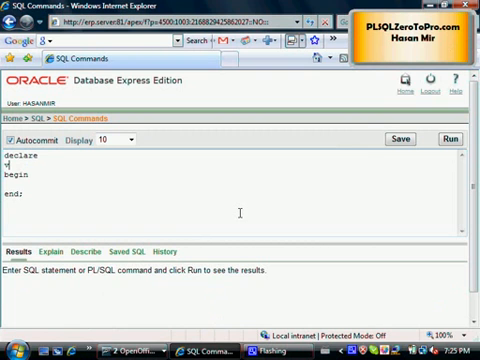
type("v_score number;")
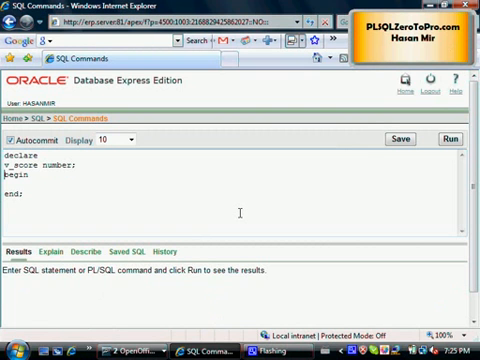
type("v_score :=")
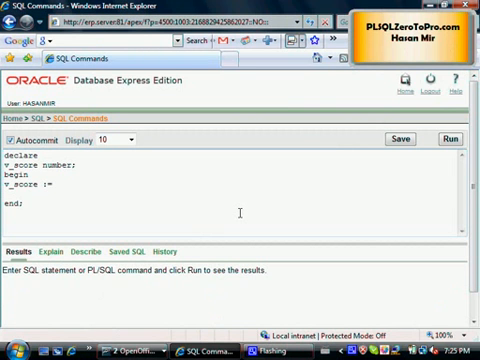
type(":")
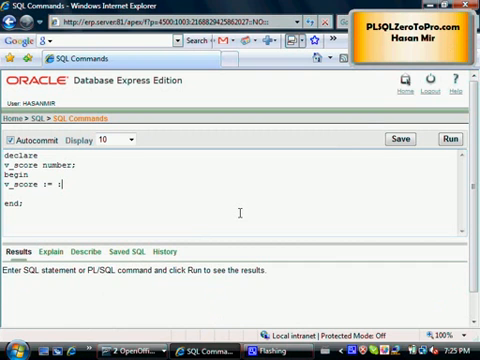
type("score;")
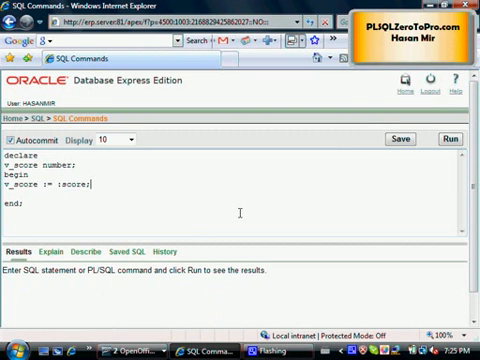
double_click(70, 184)
type("if v_score")
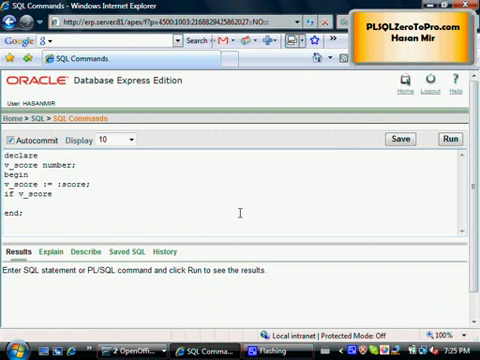
Add IF v_score < 30 THEN dbms_output.put_line('FAILED'); as the first branch.
type("<")
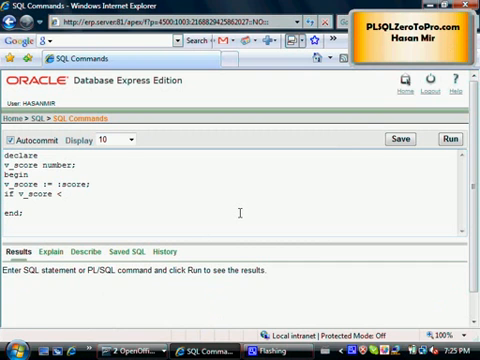
type("30 then")
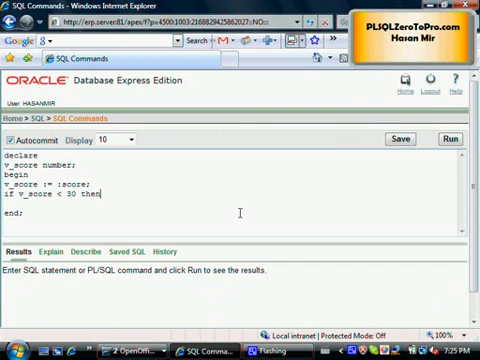
type("dbms_")
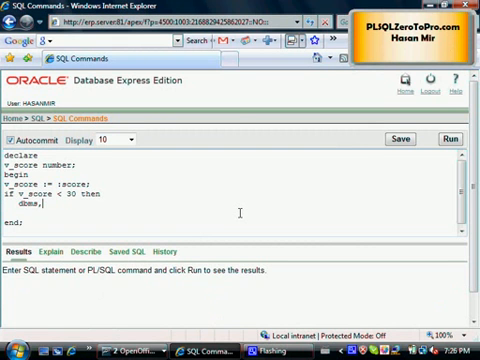
type("output.pu")
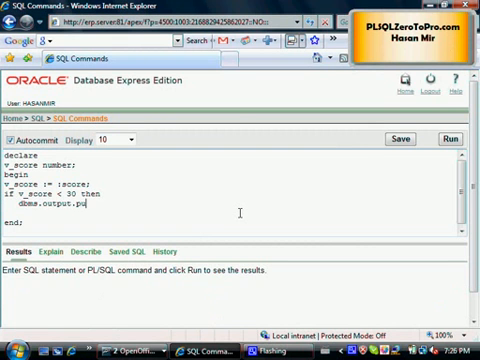
key("Backspace")
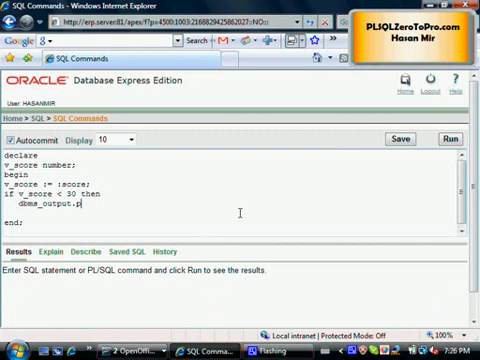
type("ut_line('")
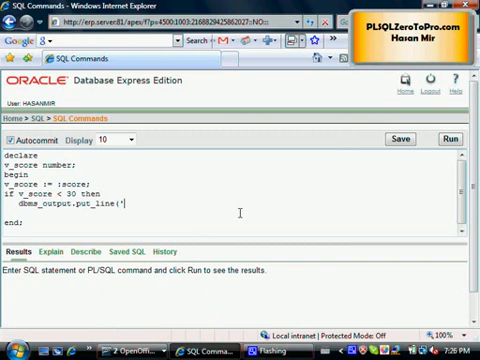
type("FAILED');")
type("elsif v_score < 50 then")
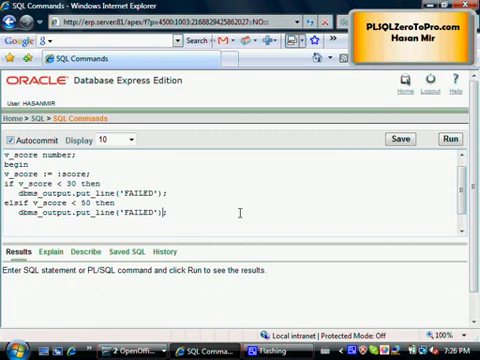
Add an ELSIF printing 'JUST PASSED. NEED TO IMPROVE A LOT' and an ELSE printing 'PASSED'.
double_click(138, 212)
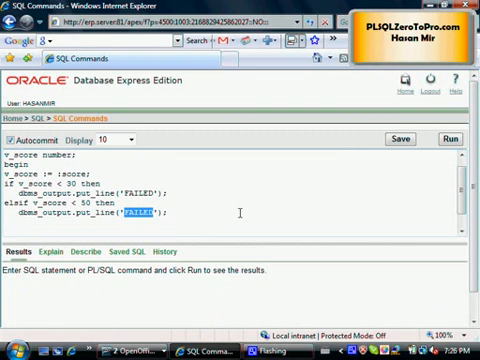
type("JUST PAAD")
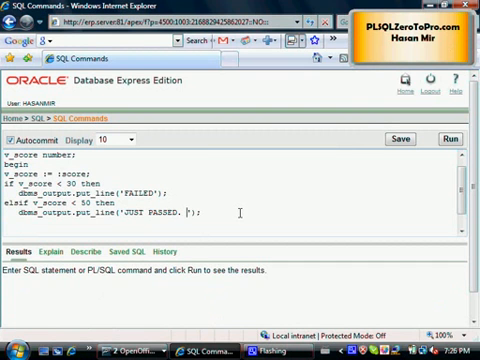
type("NEED TO IMPRO")
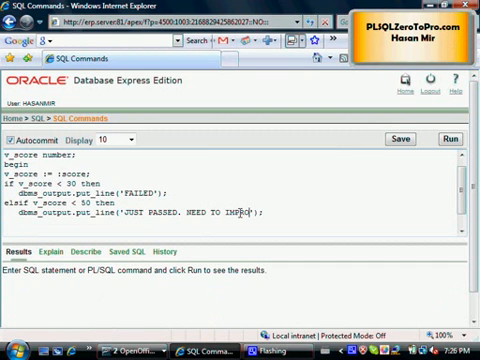
type("A LOT")
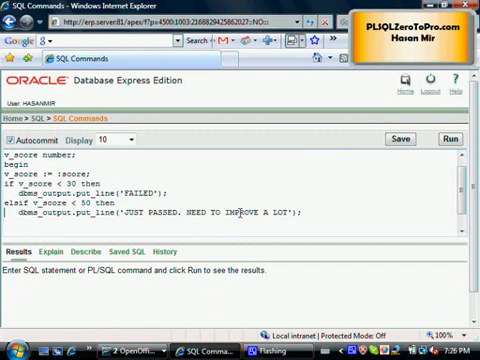
type("el")
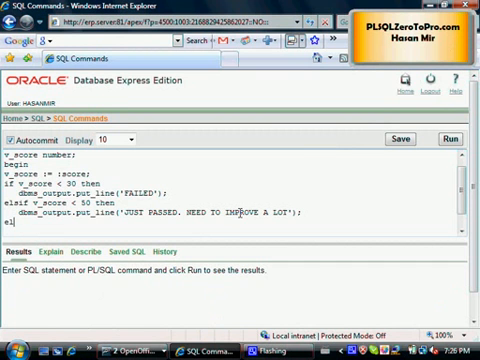
type("se")
type("dbms_output.put_line('PASSED');")
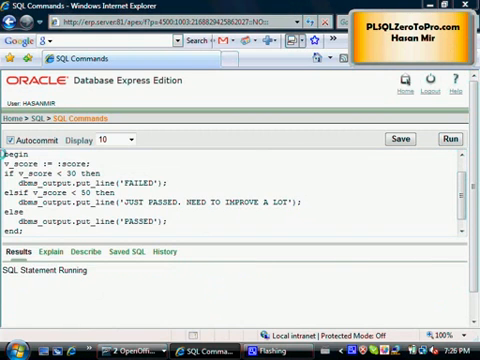
Run the grading block, which returns an ORA-06550 / PLS-00103 syntax error.
left_click(434, 136)
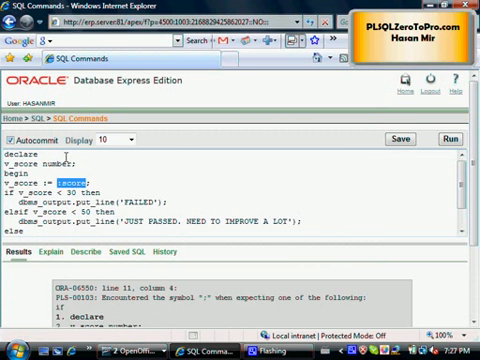
Run the corrected block with :score = 45, printing JUST PASSED. NEED TO IMPROVE A LOT.
type("45")
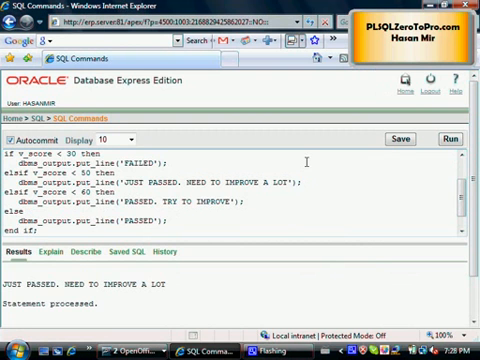
Run the block with the new EXCELLENT branch and a high score, printing PASSED, EXCELLENT.
left_click(428, 138)
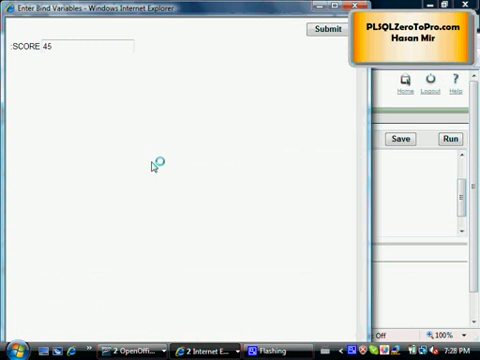
double_click(64, 46)
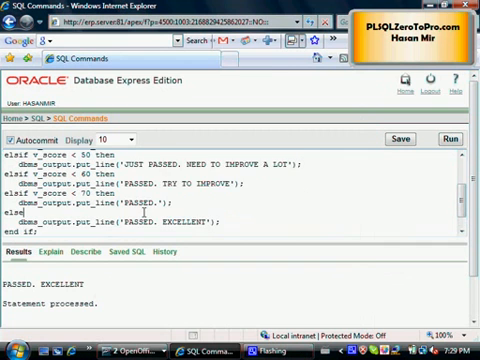
scroll("up", 3)
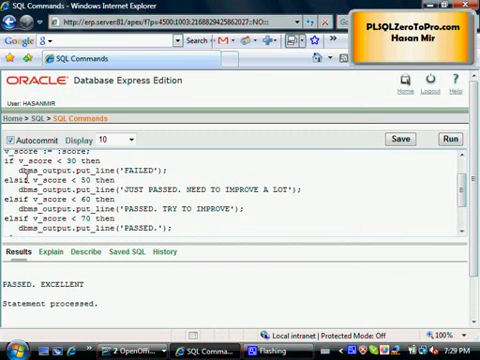
double_click(18, 184)
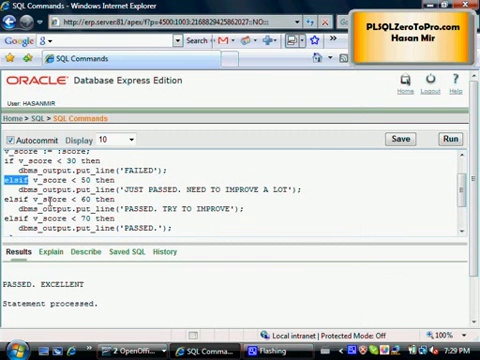